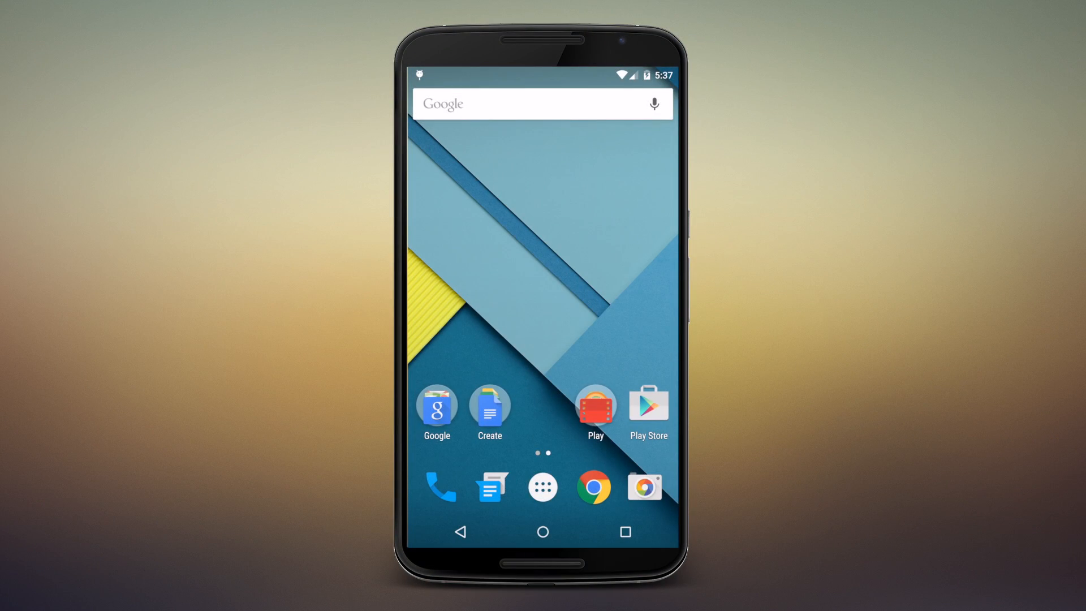
Launch Google Docs from the Create folder to show the document list
click(489, 407)
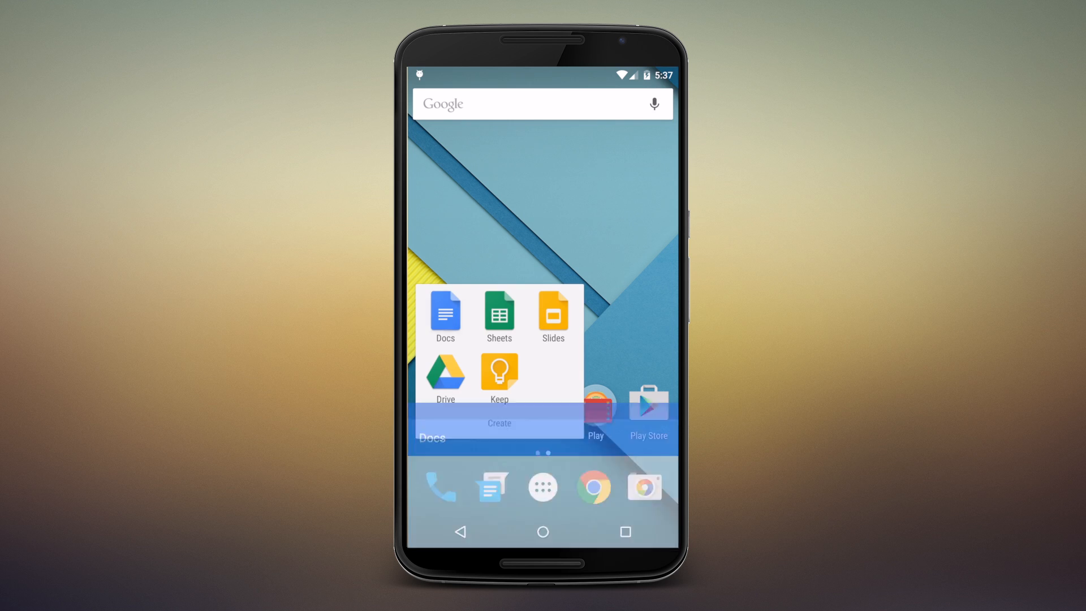
click(446, 310)
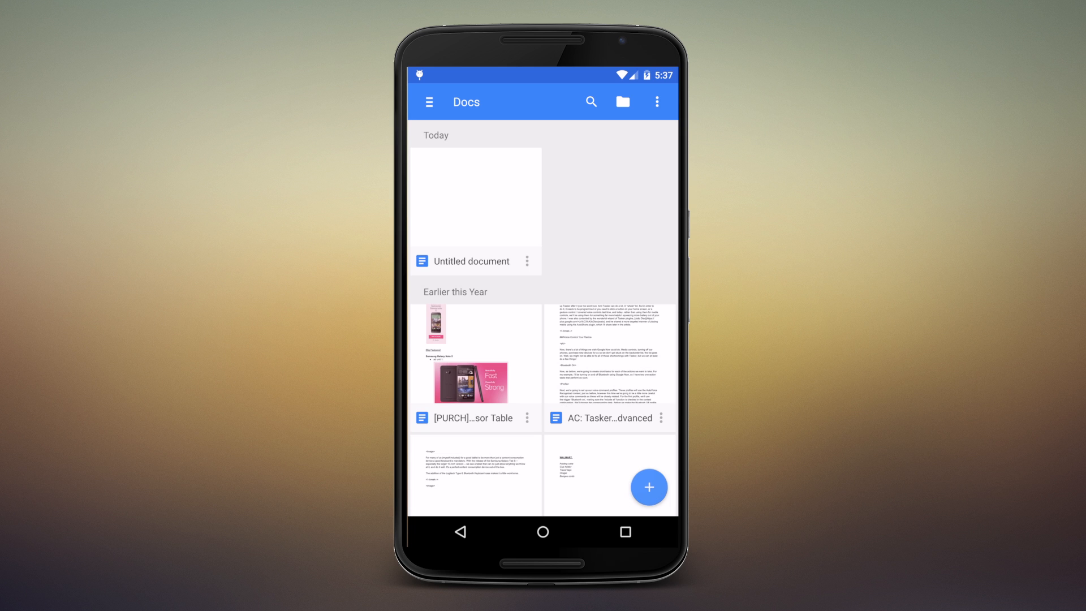
Write 'Pretty good keyboard' in the untitled document, completing 'keyboard' from suggestions
click(476, 197)
text(Pretty good)
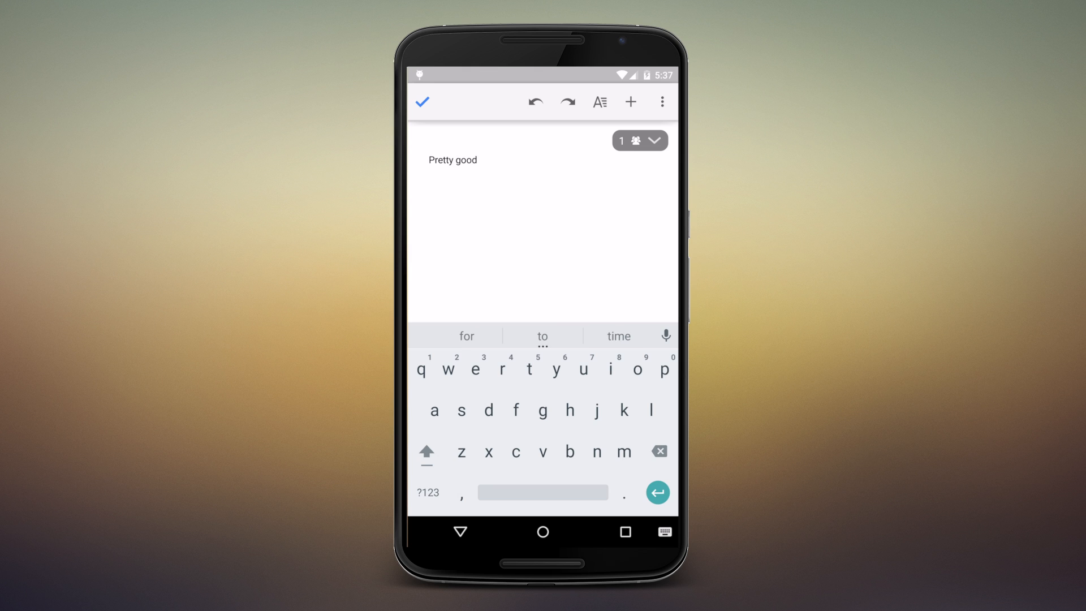
text(key)
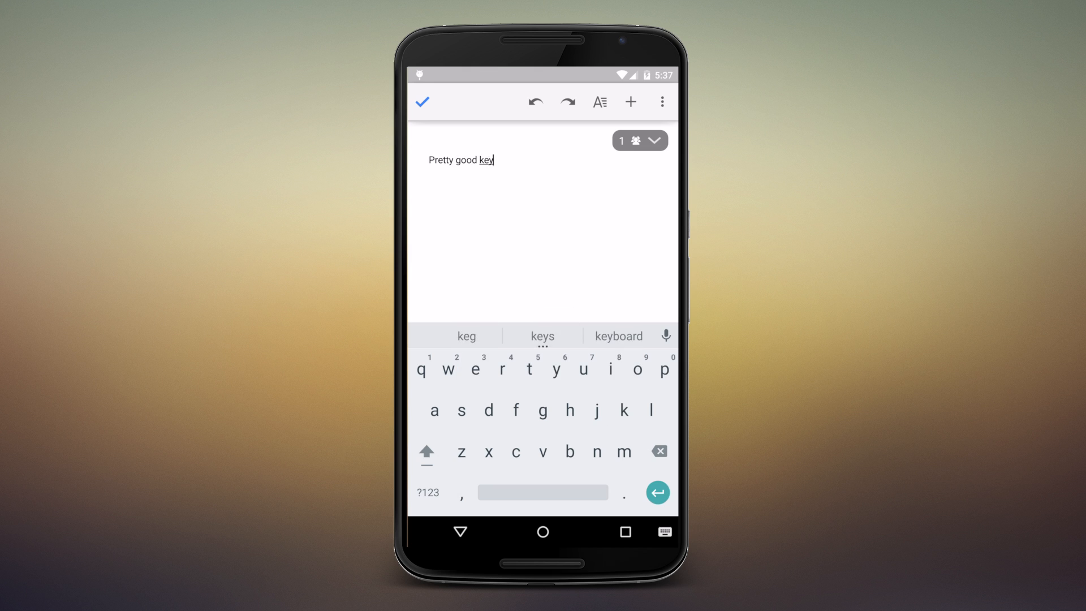
click(618, 336)
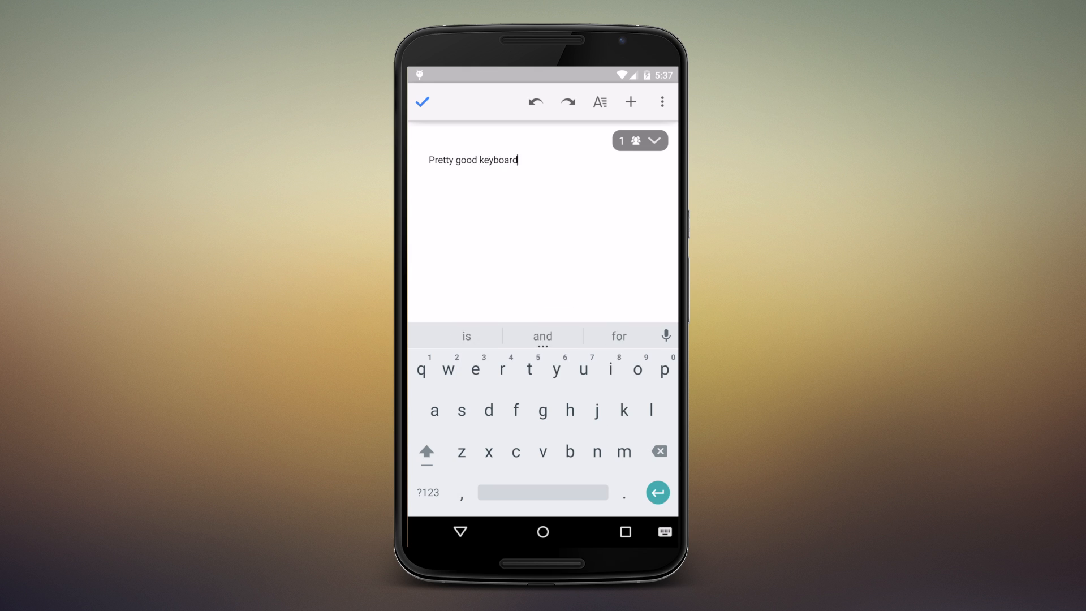
click(426, 451)
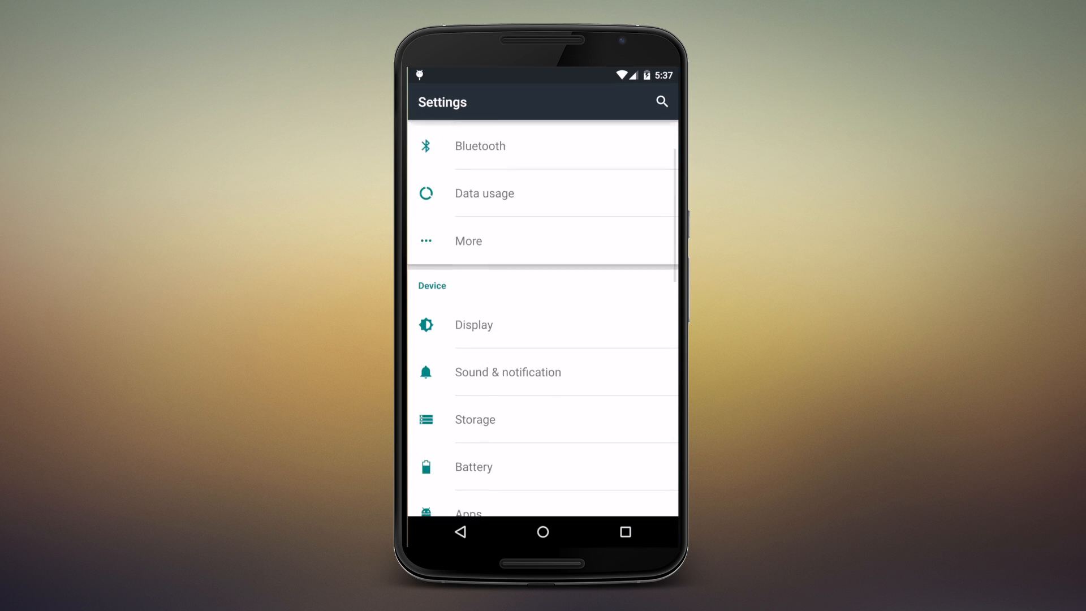
Reach the Language & input page listing Google Keyboard, voice typing and SwiftKey
scroll(down, 3)
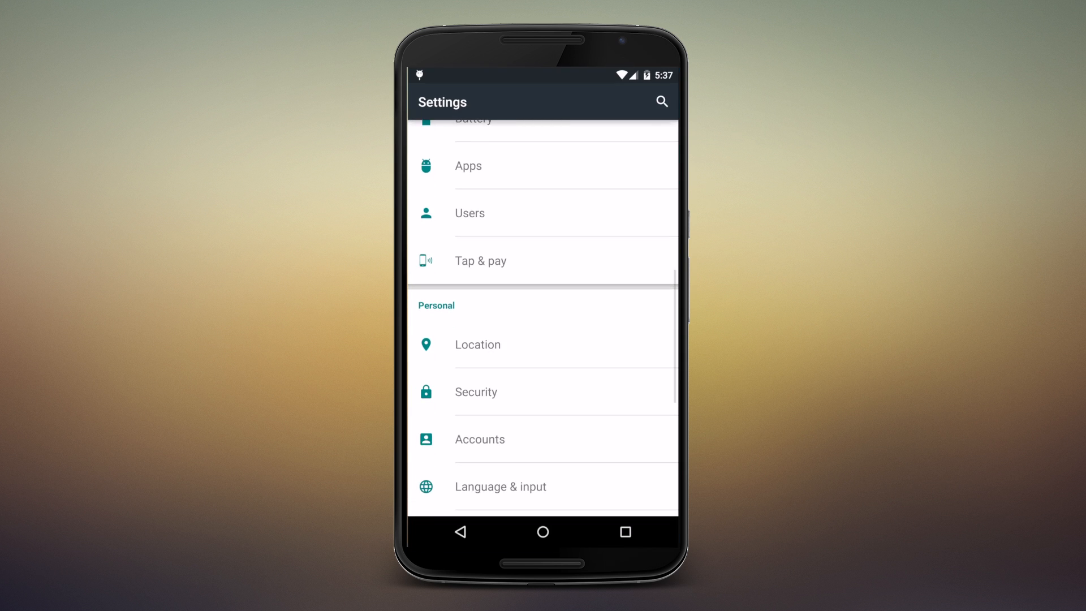
scroll(up, 3)
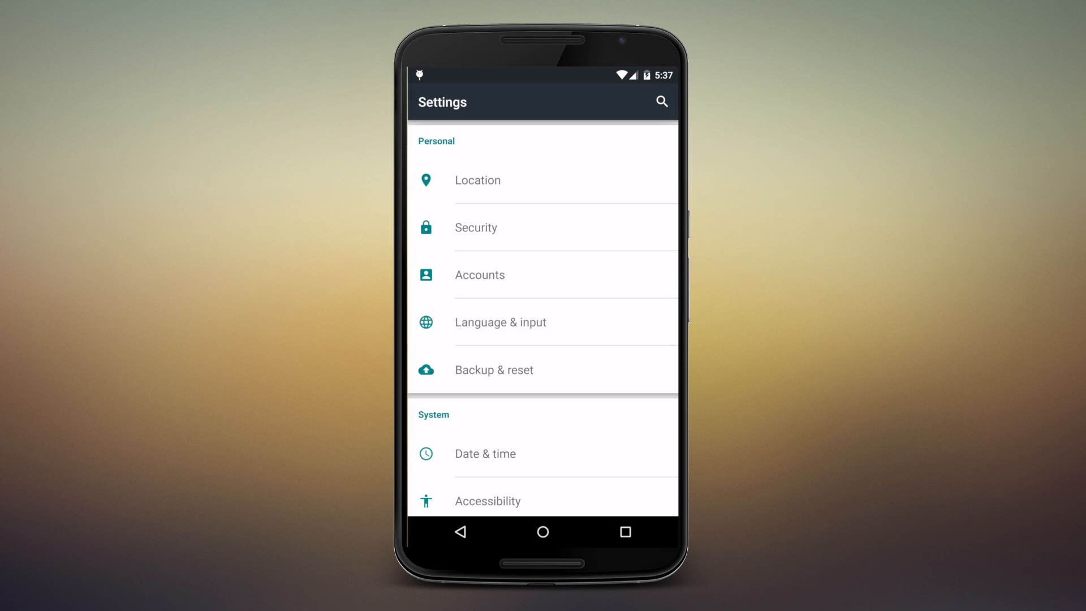
click(500, 323)
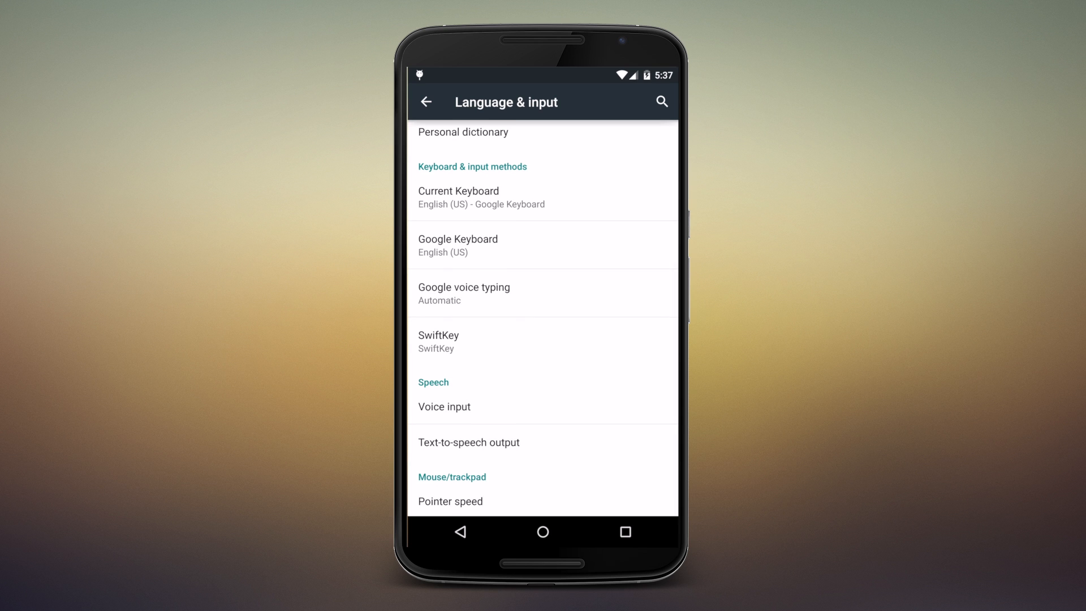
Choose SwiftKey as the current keyboard, then bring up recent apps
click(541, 197)
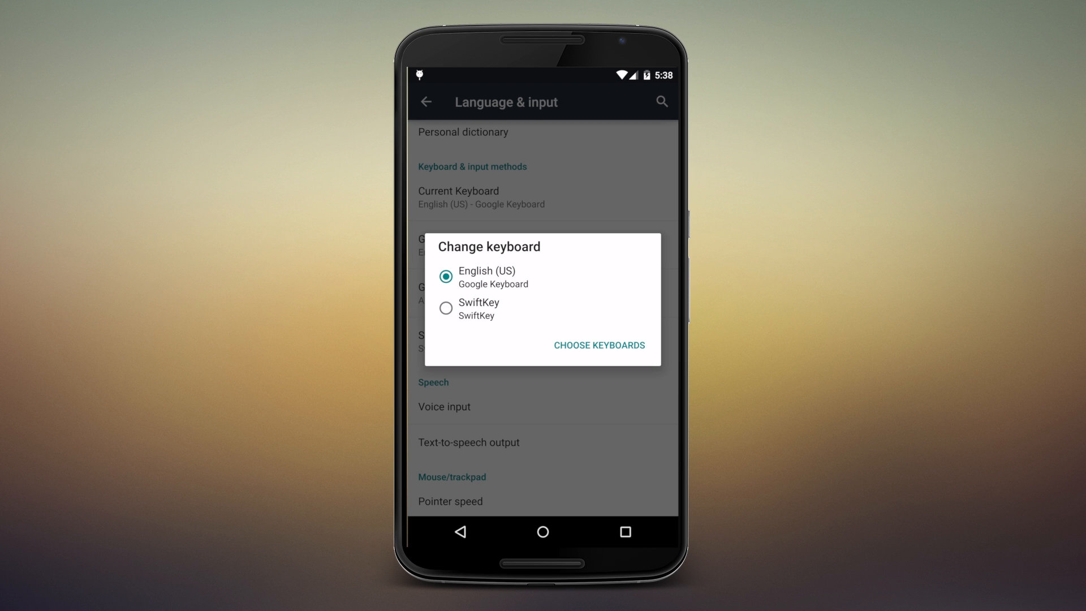
click(445, 308)
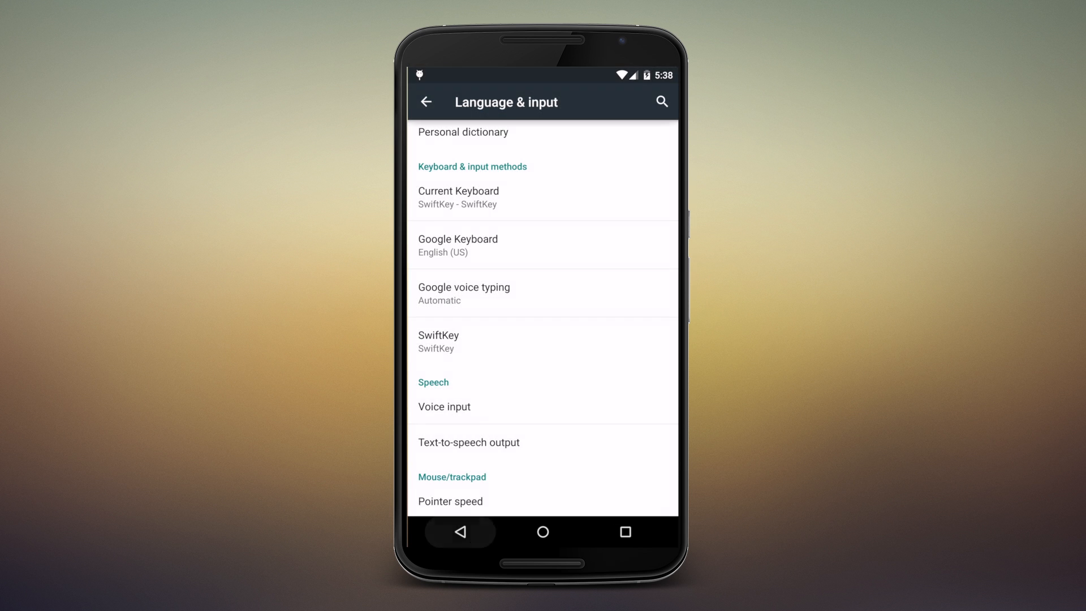
click(624, 531)
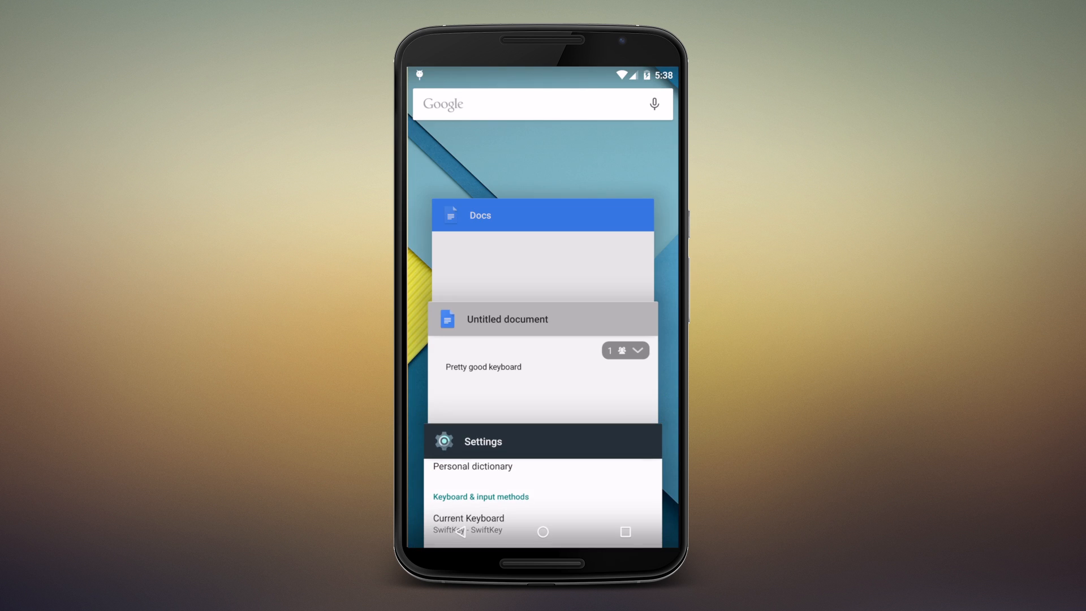
Back in the document, add the line 'SwiftKey is good too' using suggestions 'good' and 'too'
click(542, 319)
text(SwiftKey)
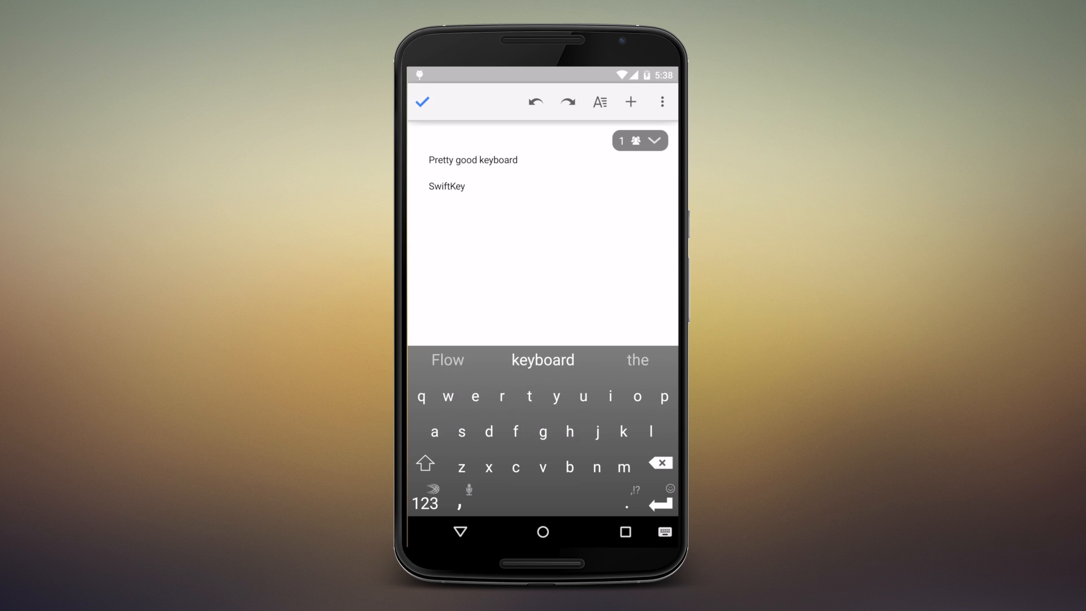
text(is goo)
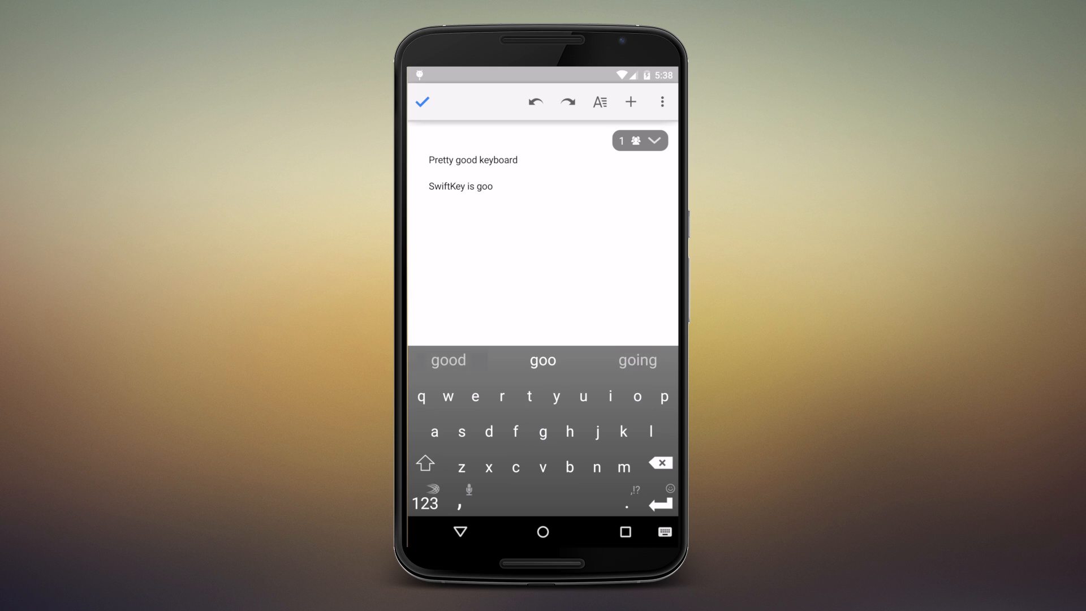
click(448, 360)
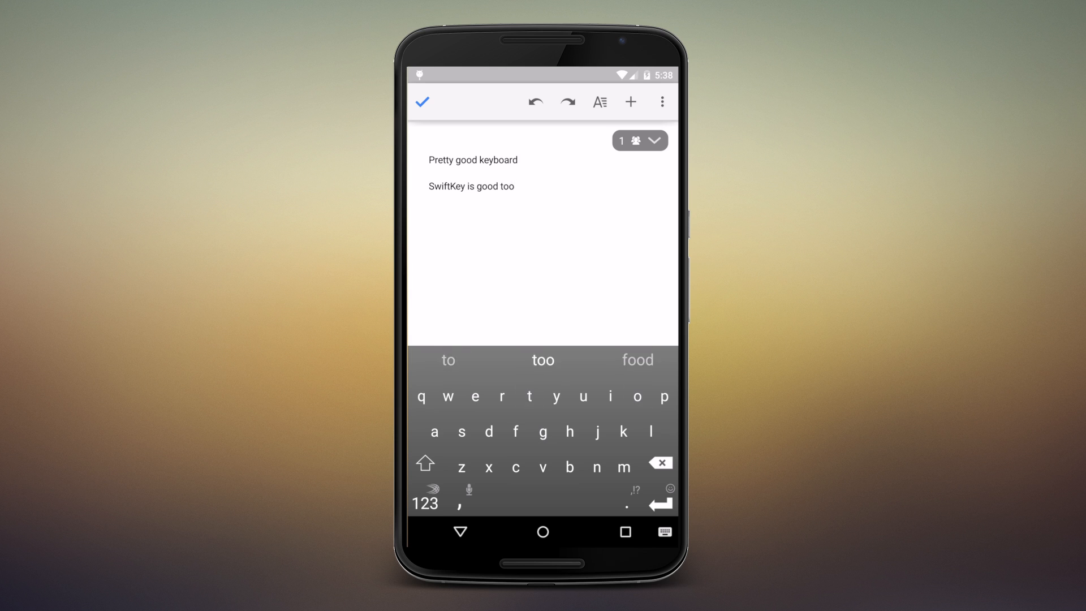
click(504, 186)
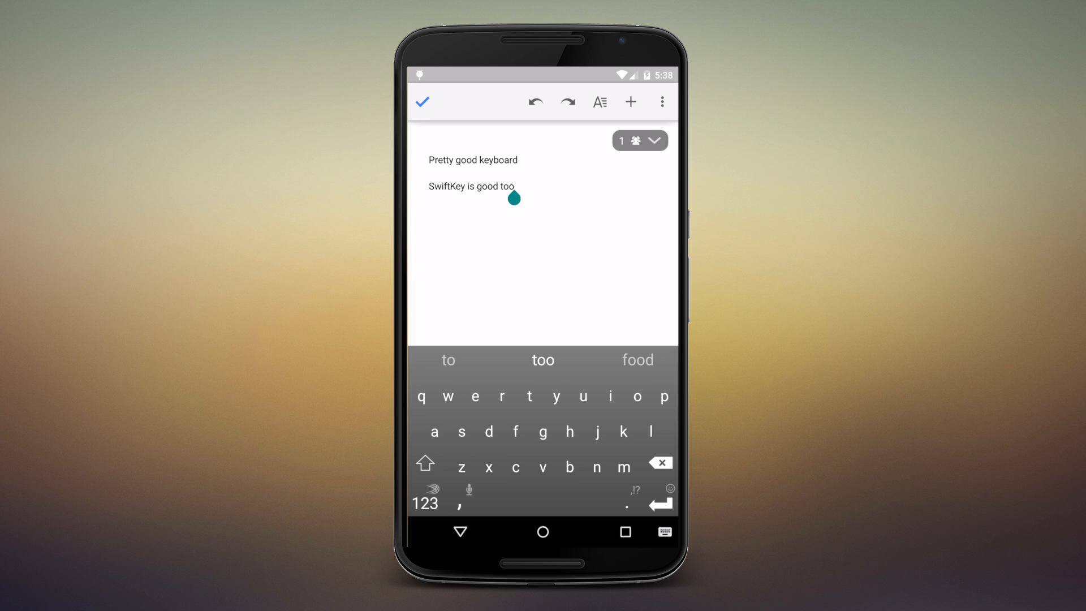